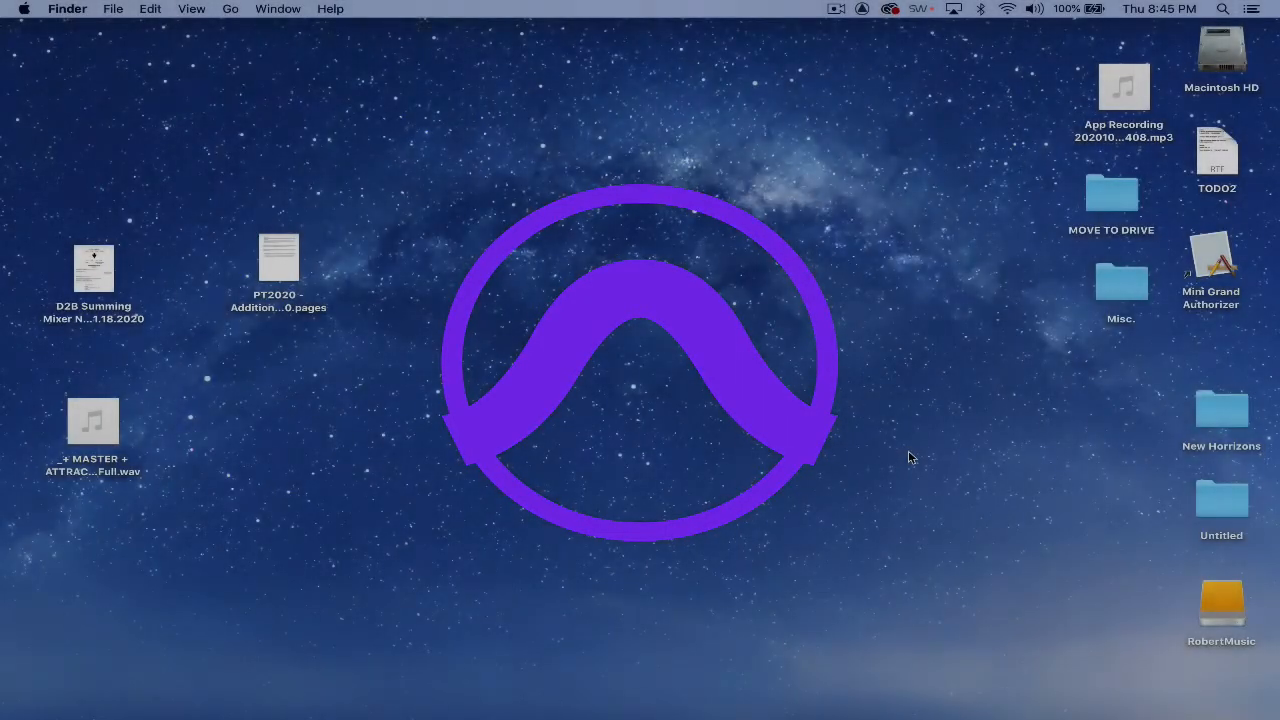
mouse_move(764, 464)
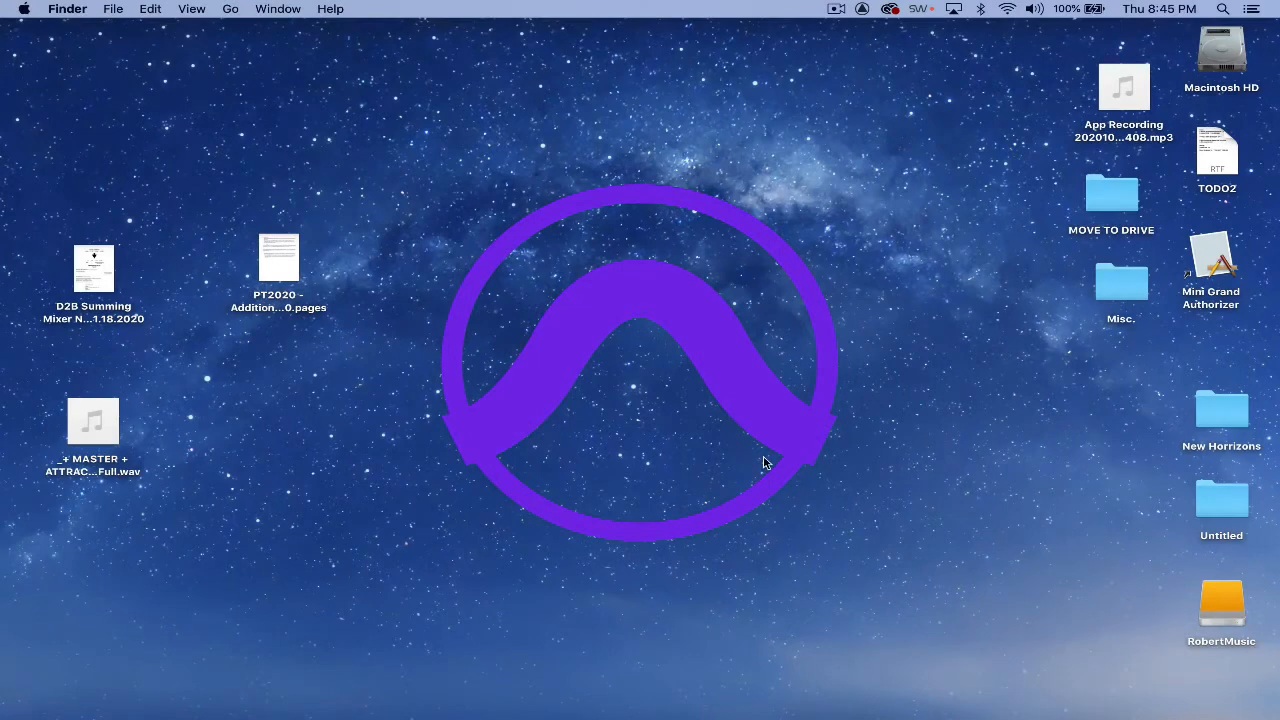
mouse_move(996, 700)
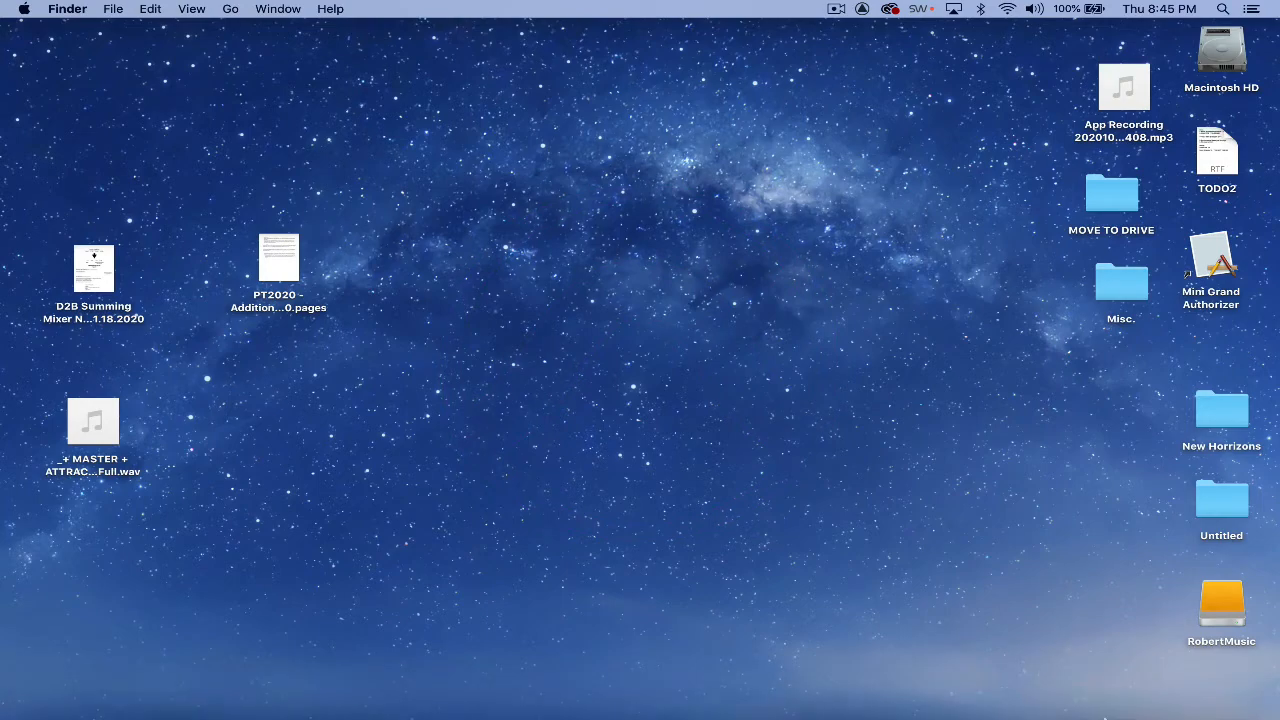
Launch Avid Link, view the user profile, then return to the Products list showing Pro Tools 2020.11.
click(1100, 700)
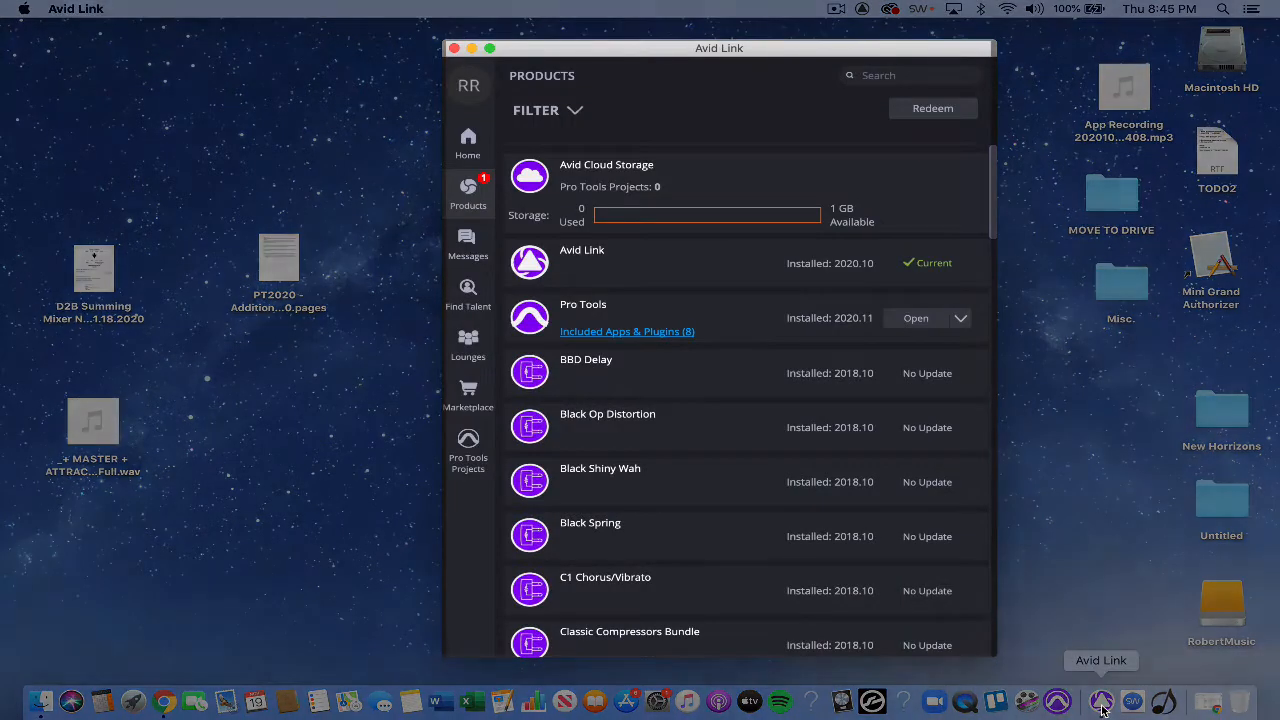
click(468, 84)
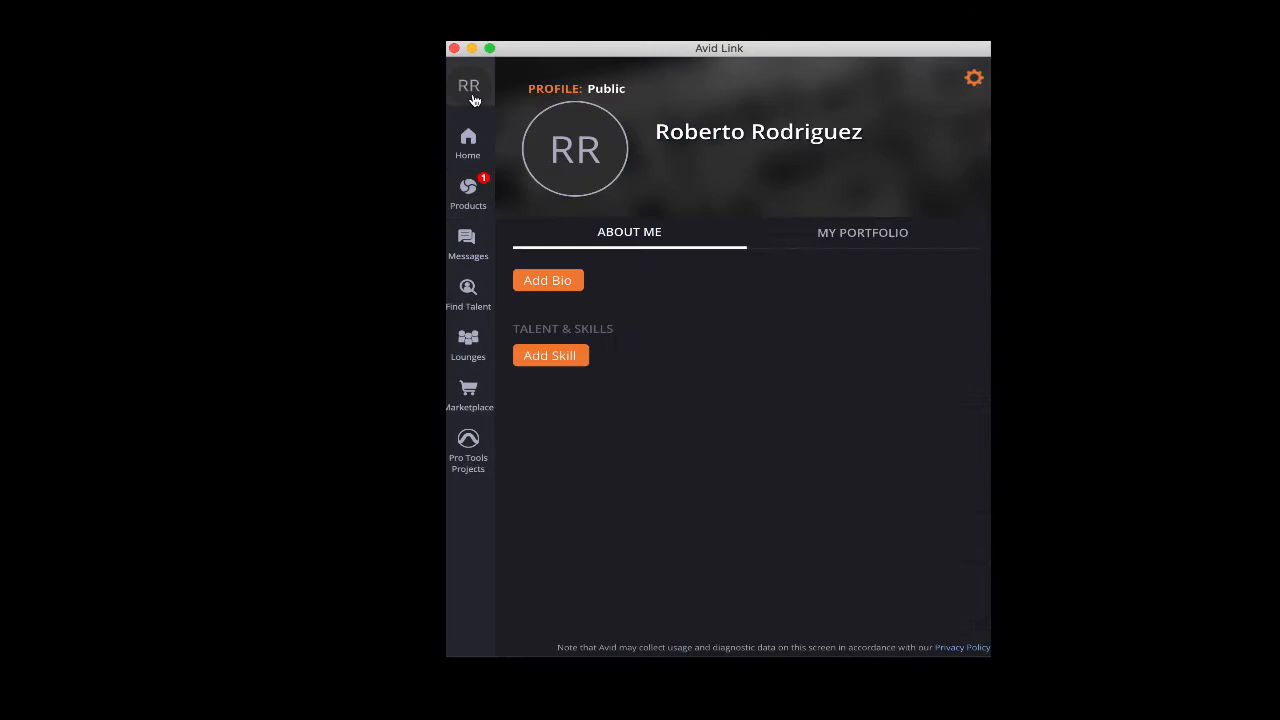
click(468, 190)
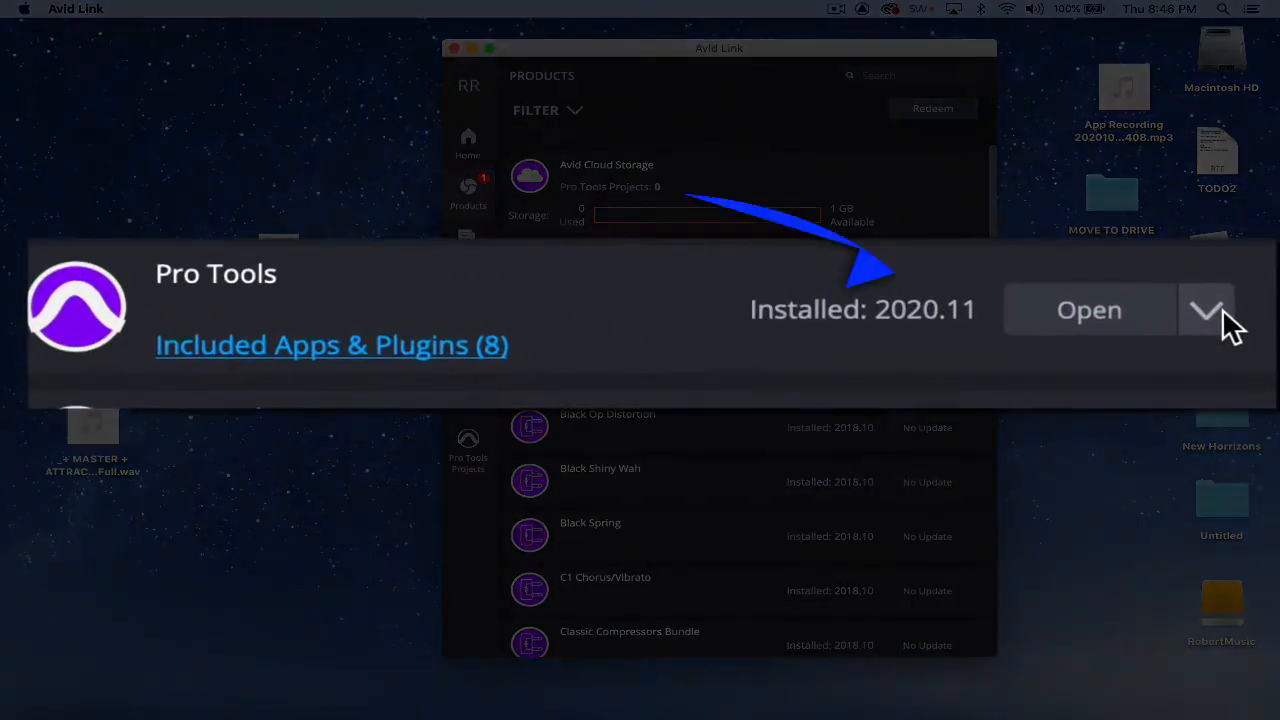
mouse_move(1088, 320)
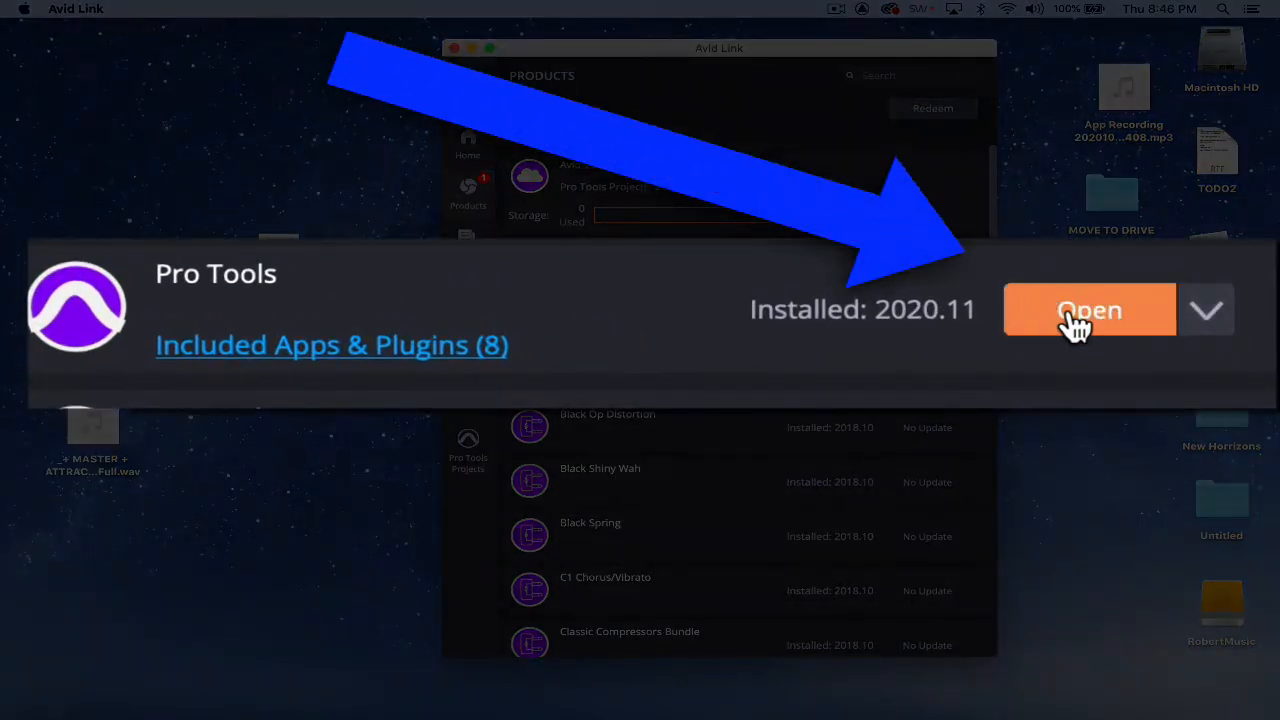